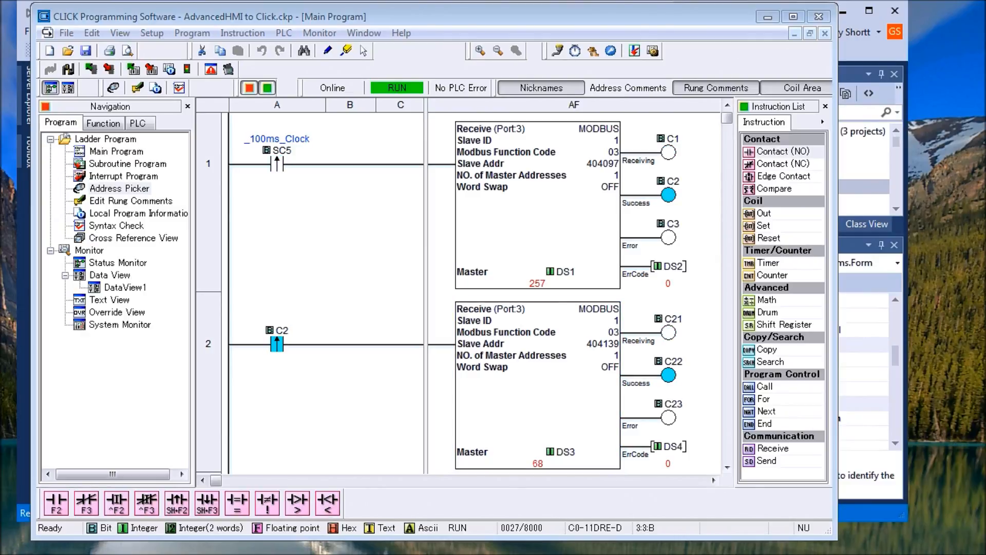
pyautogui.moveTo(246, 264)
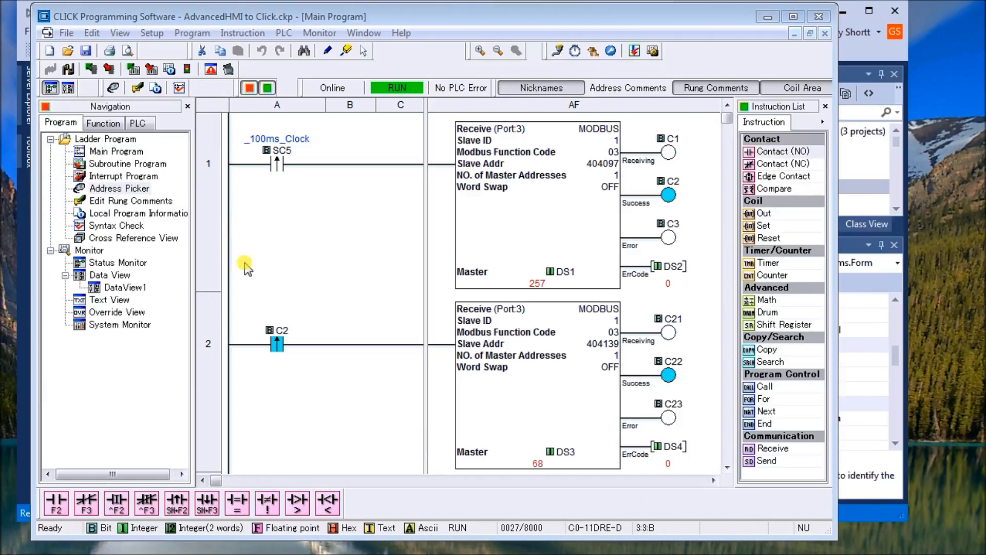
pyautogui.moveTo(383, 236)
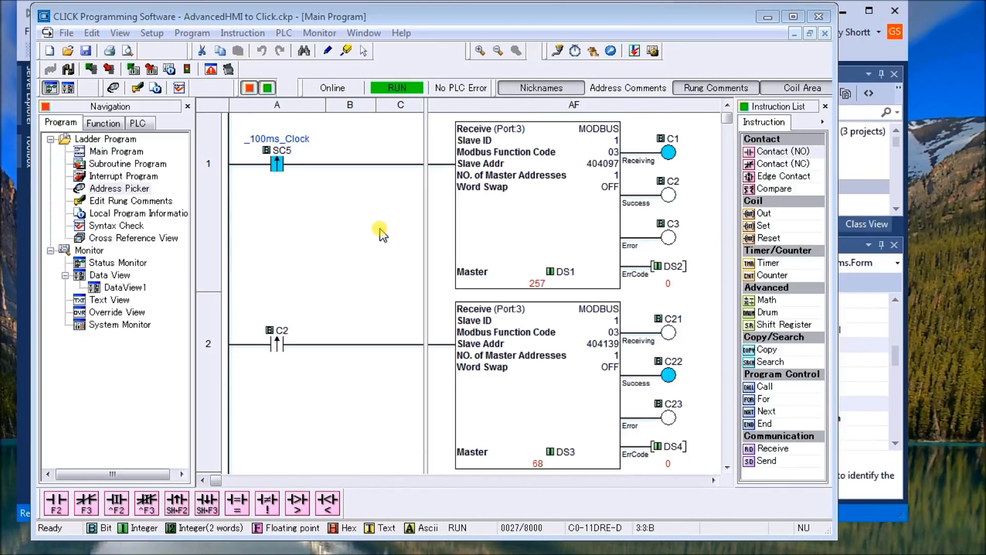
pyautogui.moveTo(450, 234)
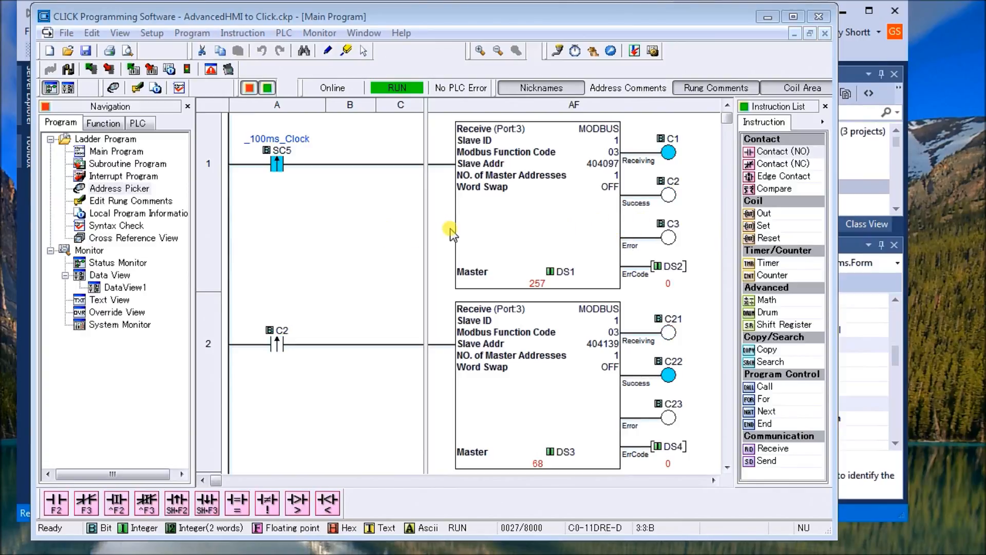
pyautogui.moveTo(373, 250)
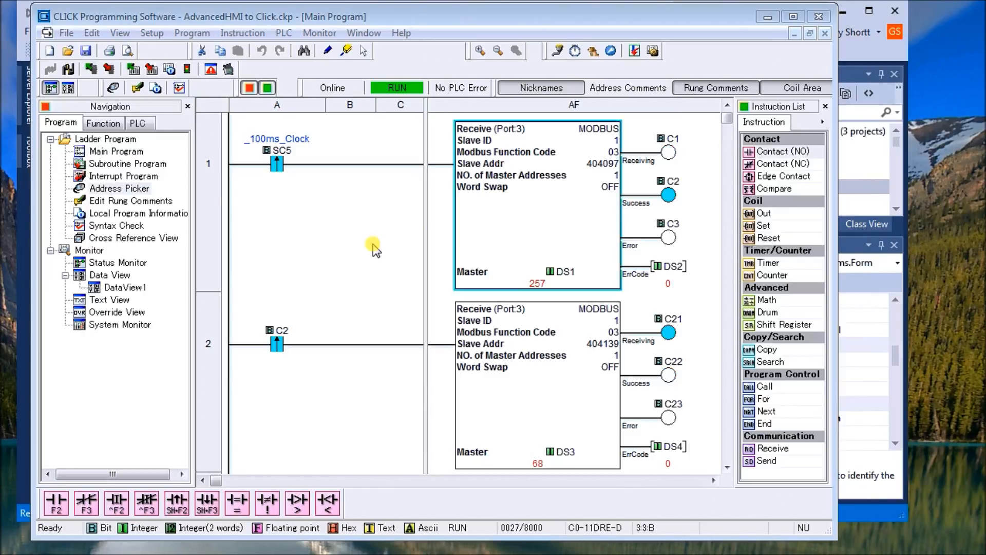
pyautogui.moveTo(261, 212)
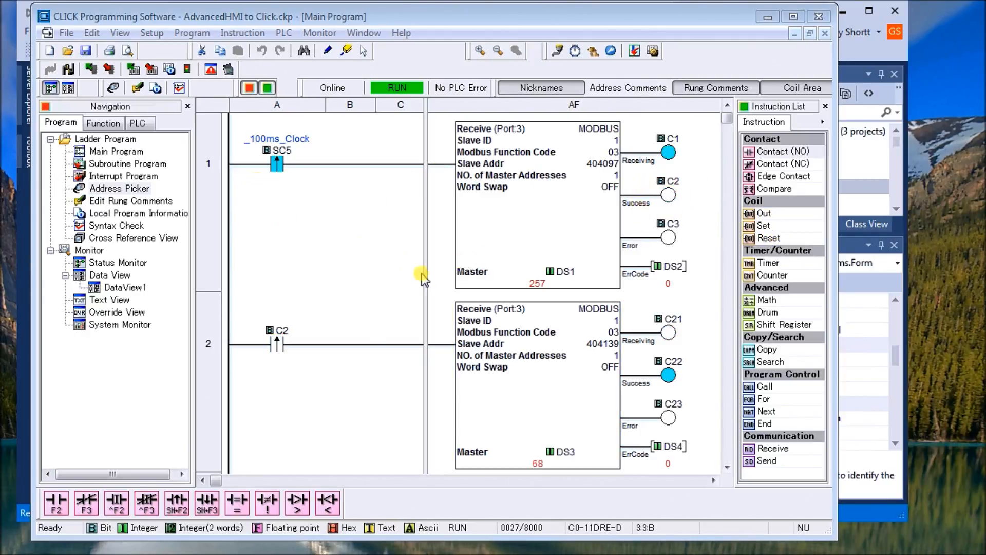
pyautogui.moveTo(587, 370)
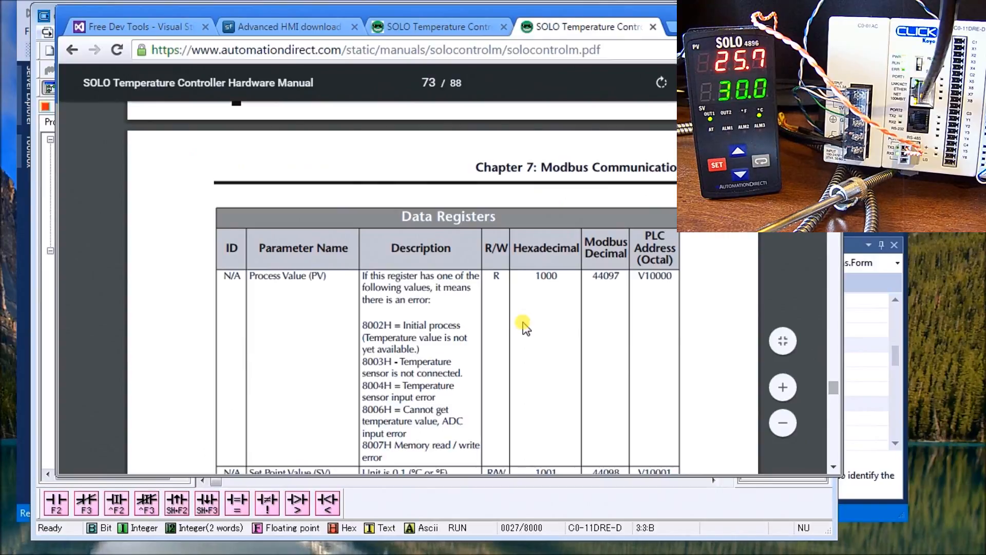
pyautogui.moveTo(590, 306)
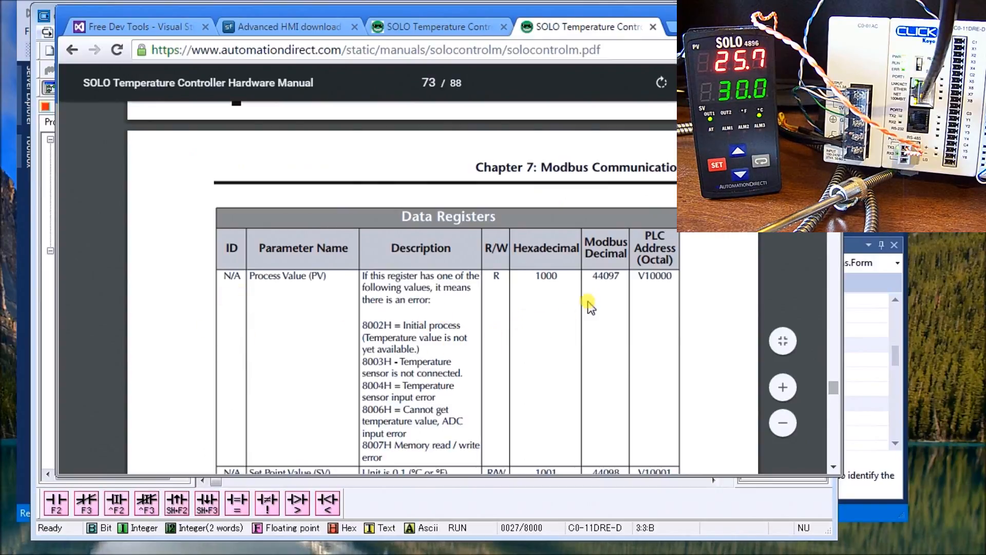
pyautogui.moveTo(604, 296)
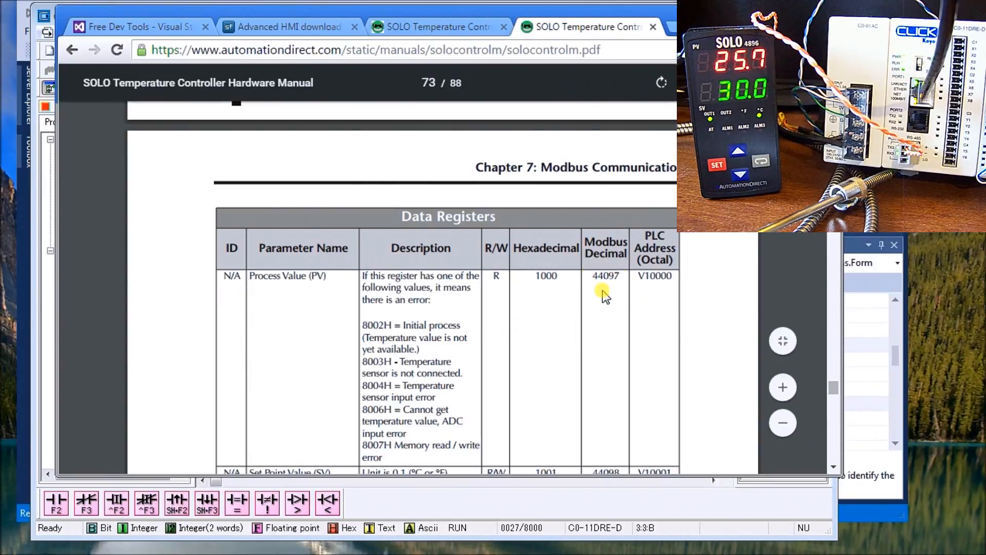
# Scroll the SOLO manual's Chapter 7 Data Registers tables to Process Value 44097 and LED Status 44139.
pyautogui.scroll(-3)
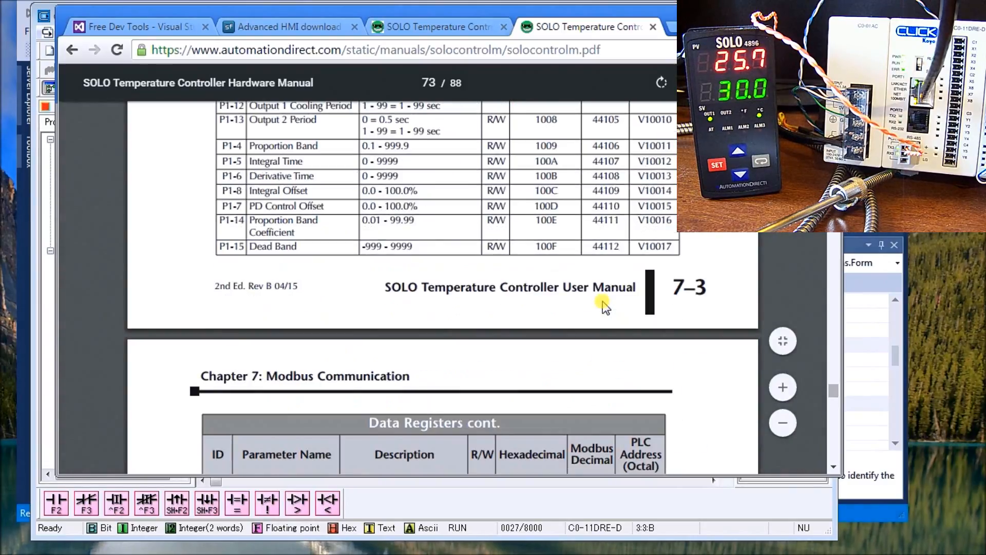
pyautogui.scroll(-3)
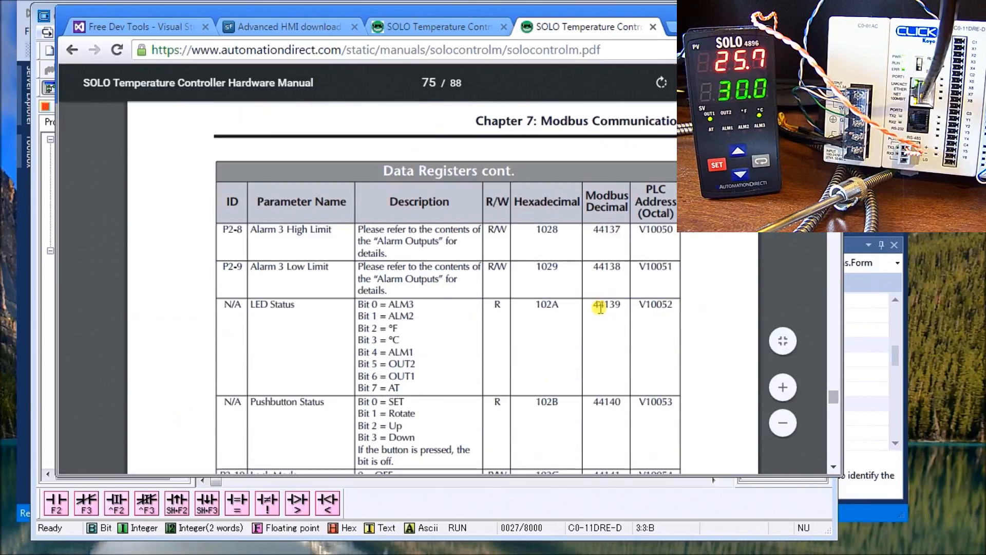
pyautogui.moveTo(612, 344)
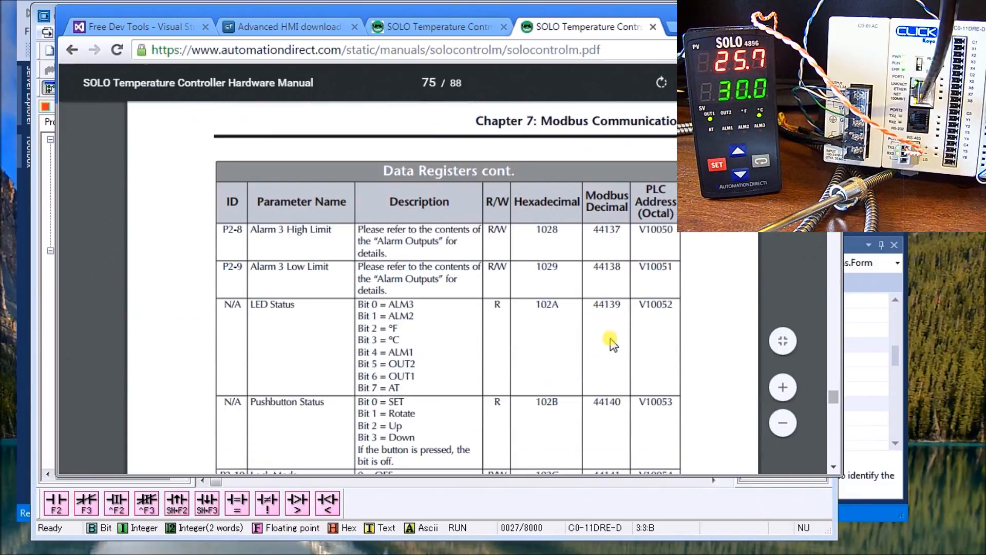
pyautogui.moveTo(457, 359)
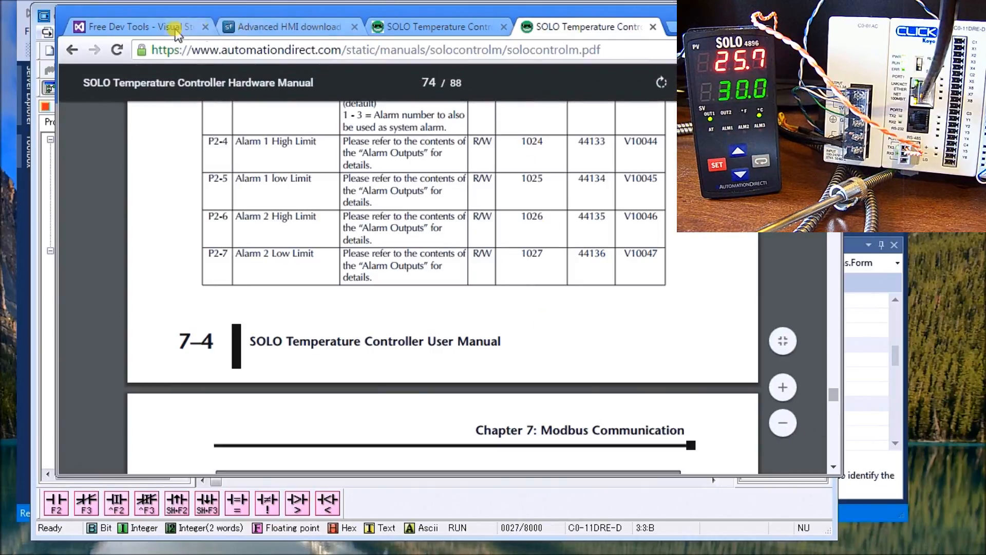
# Switch to the 'Free Dev Tools - Visual Studio' tab showing the Community 2015 download page.
pyautogui.click(139, 27)
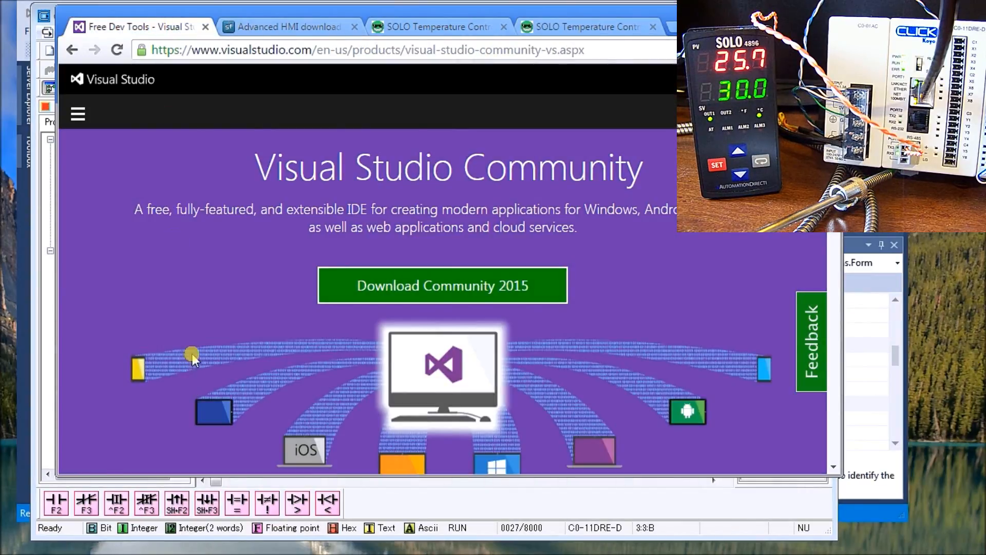
pyautogui.moveTo(316, 313)
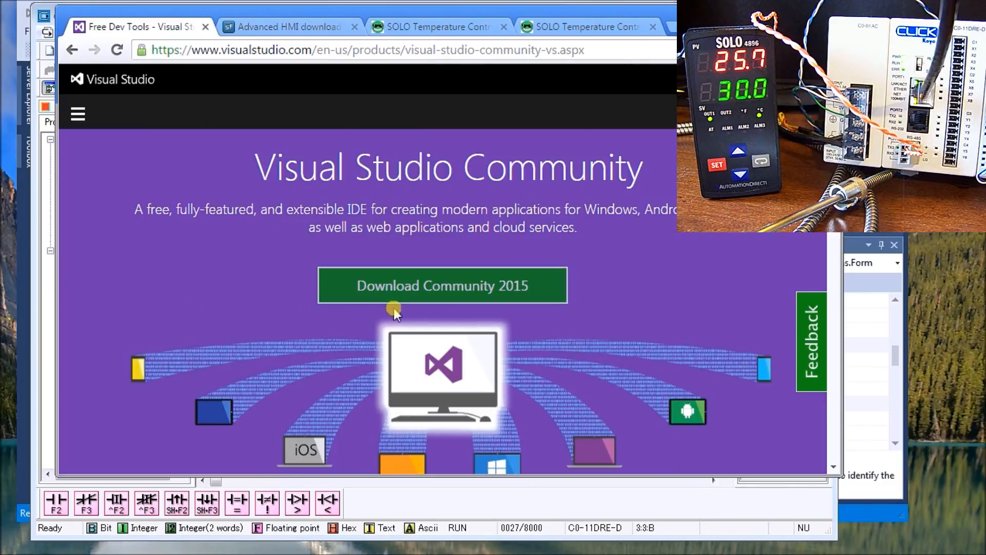
pyautogui.moveTo(602, 319)
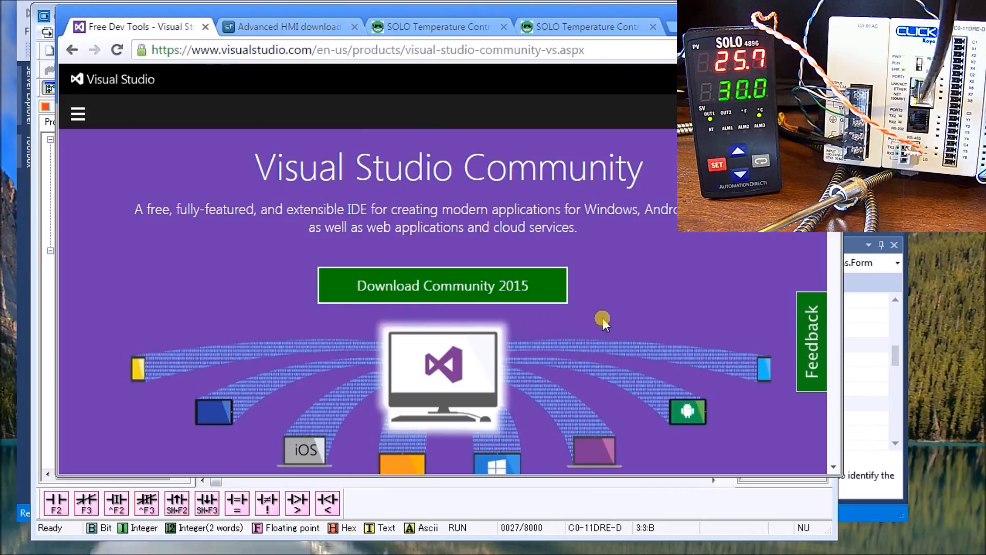
pyautogui.moveTo(623, 296)
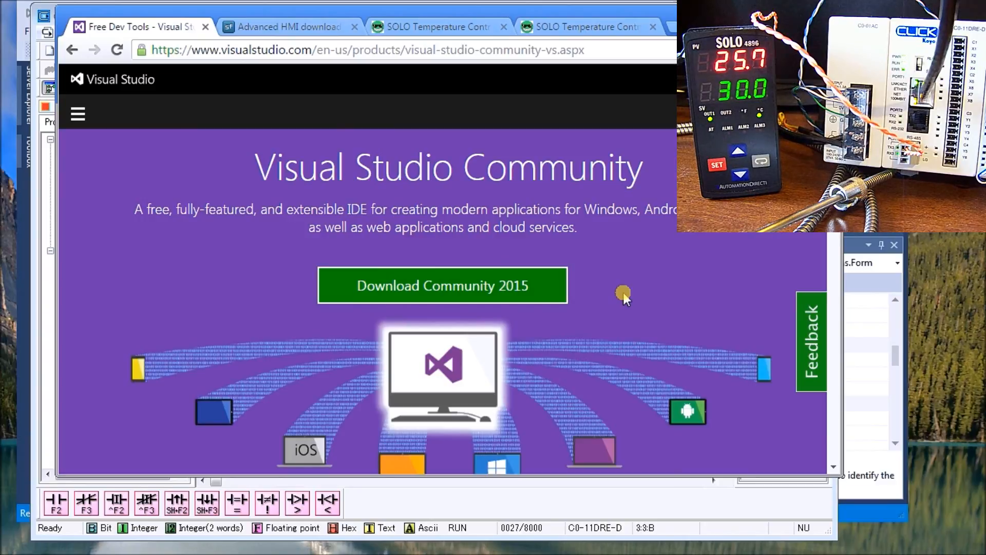
pyautogui.moveTo(534, 205)
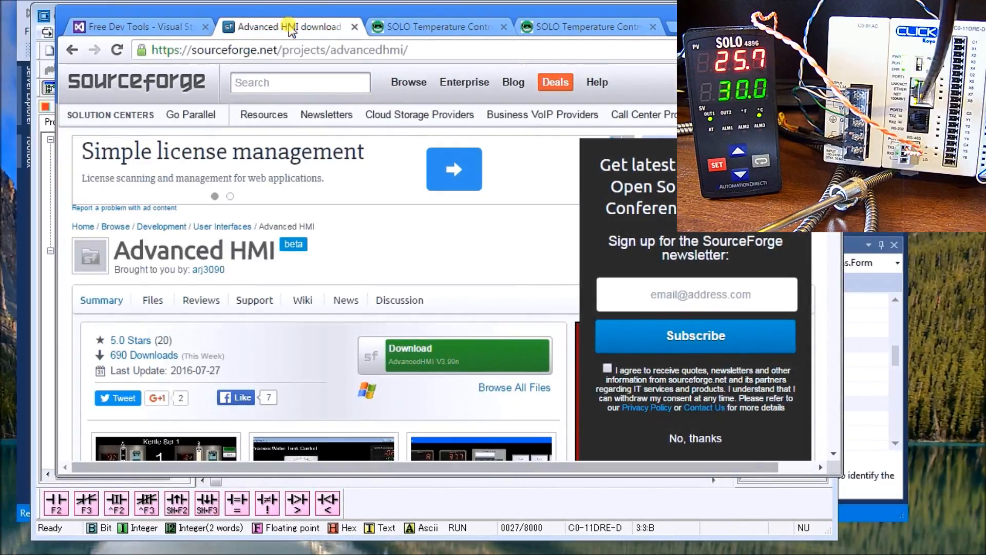
pyautogui.moveTo(384, 254)
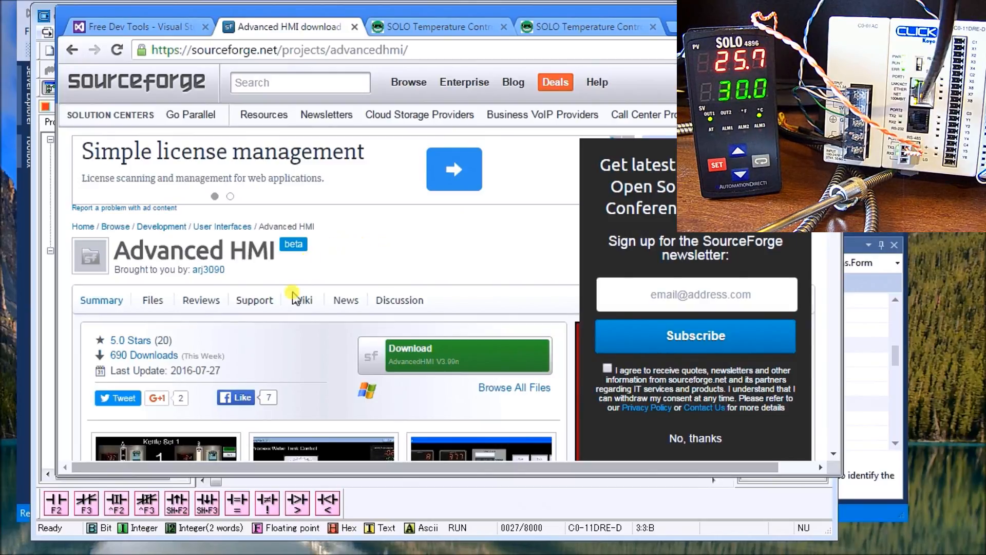
pyautogui.moveTo(453, 360)
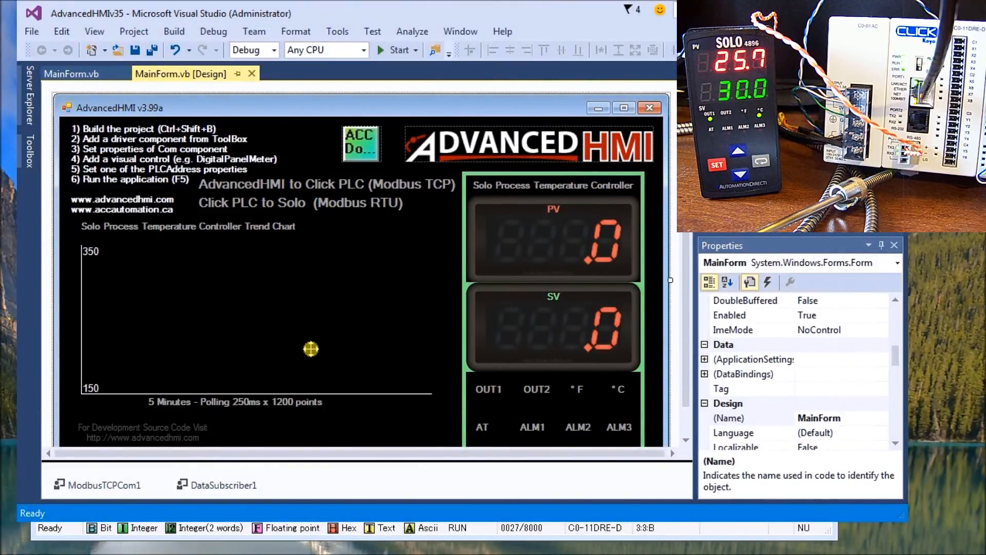
pyautogui.moveTo(318, 218)
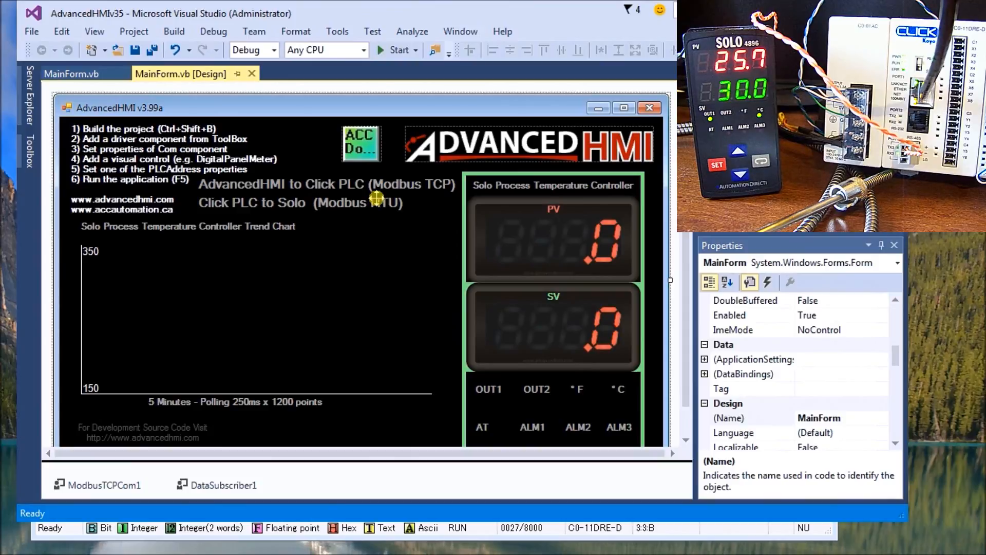
pyautogui.moveTo(252, 183)
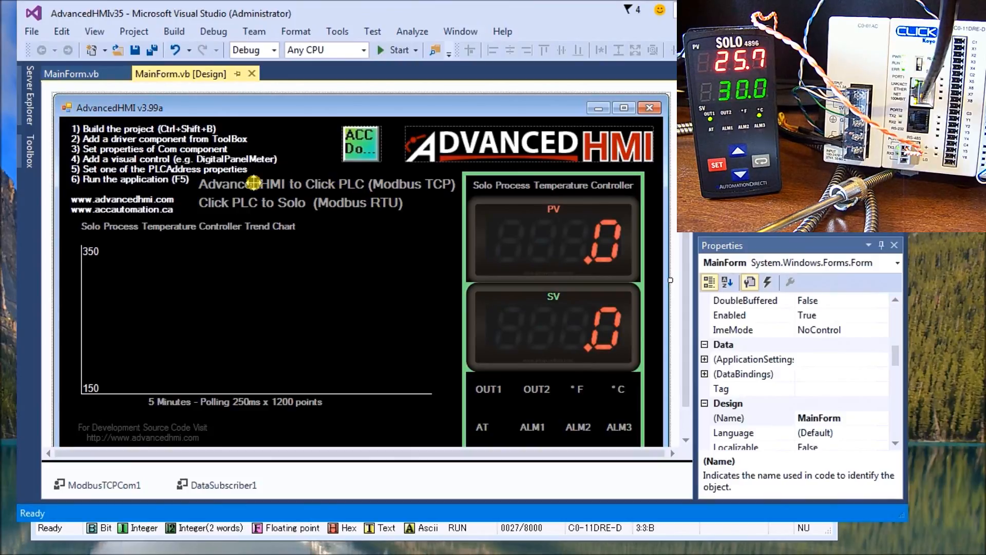
pyautogui.moveTo(239, 212)
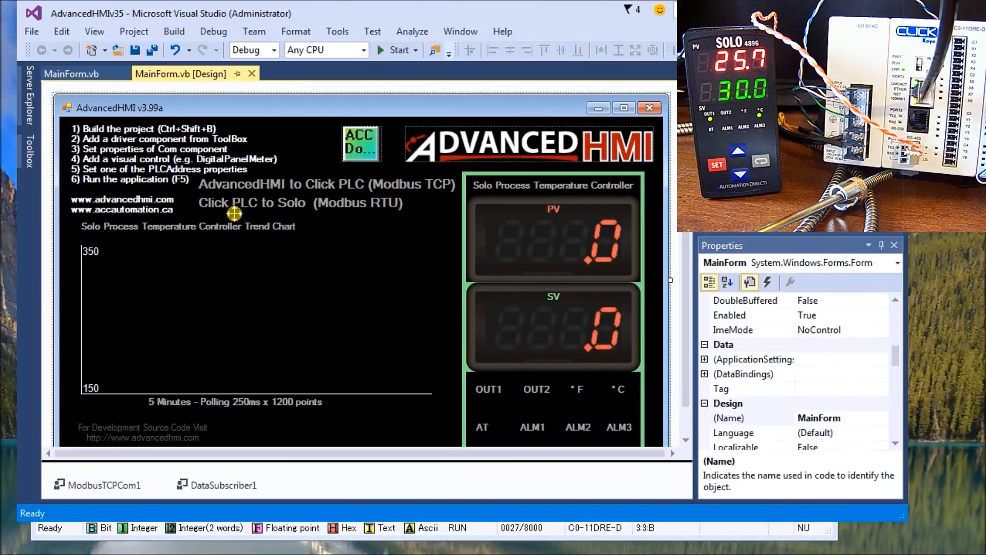
pyautogui.moveTo(305, 229)
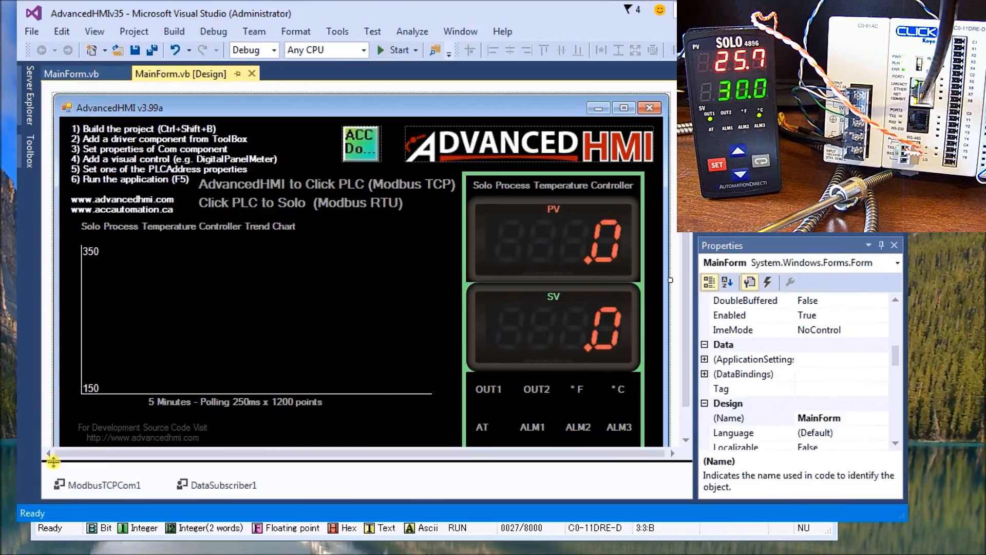
# Change ModbusTCPCom1's PollRateOverride from 500 to 250, keeping port 502 and unit ID 1.
pyautogui.click(102, 484)
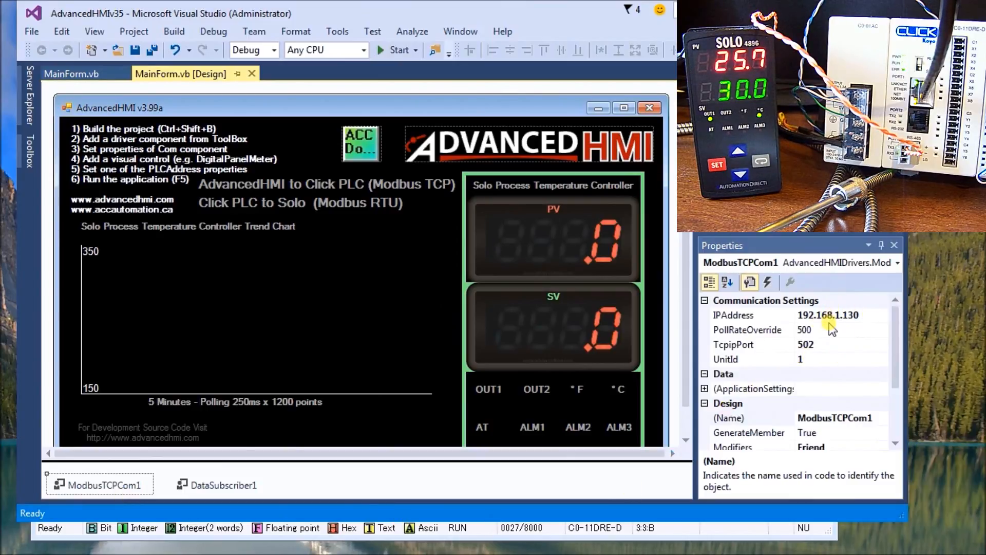
pyautogui.click(806, 330)
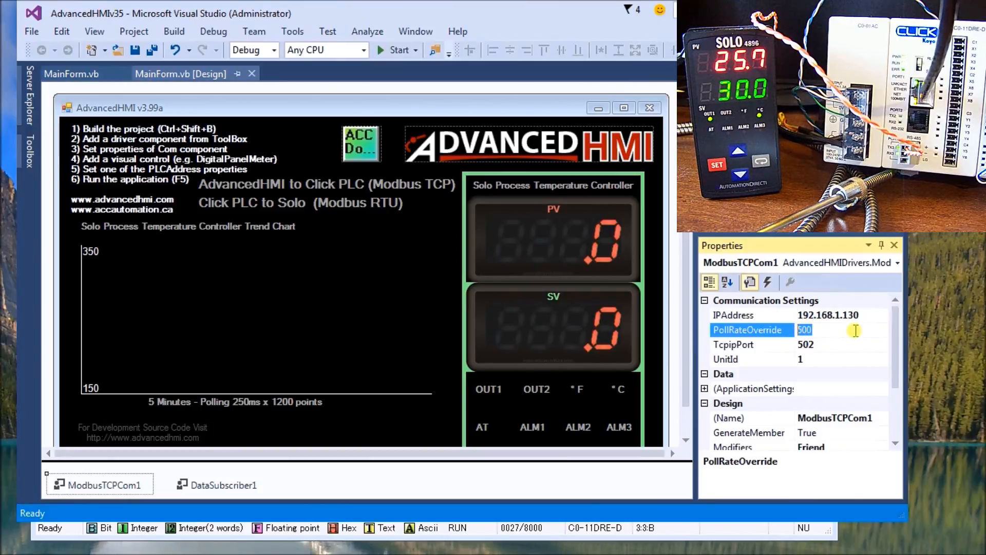
pyautogui.write('250')
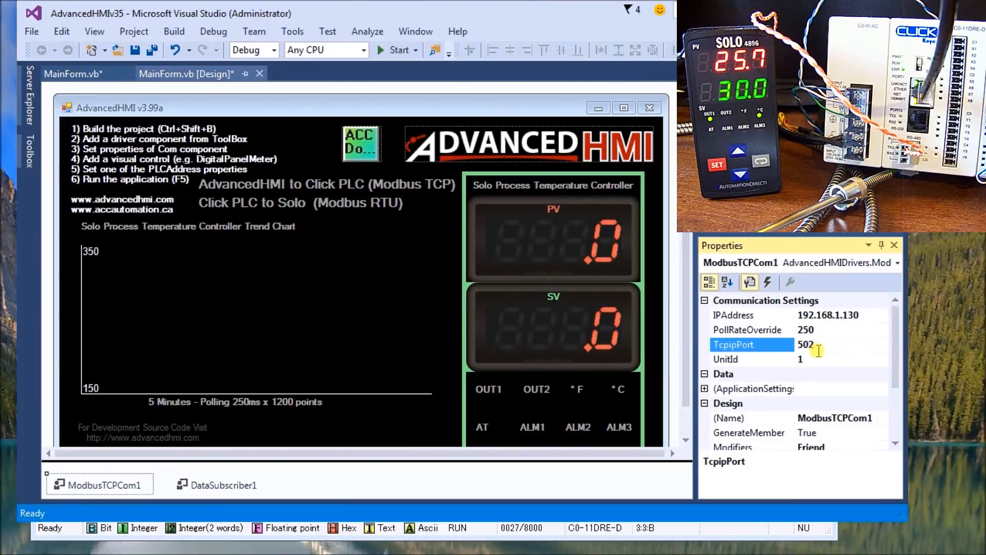
pyautogui.moveTo(824, 358)
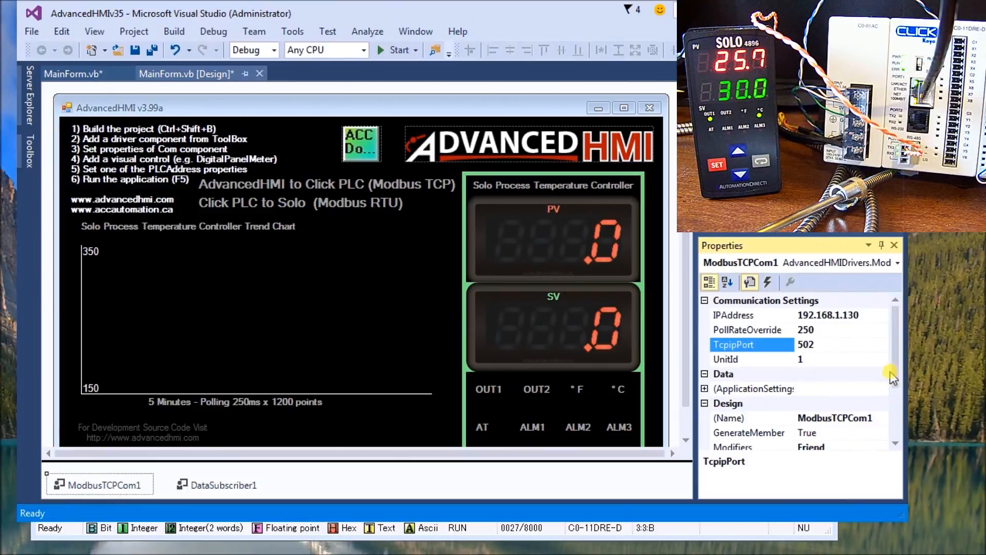
pyautogui.scroll(-3)
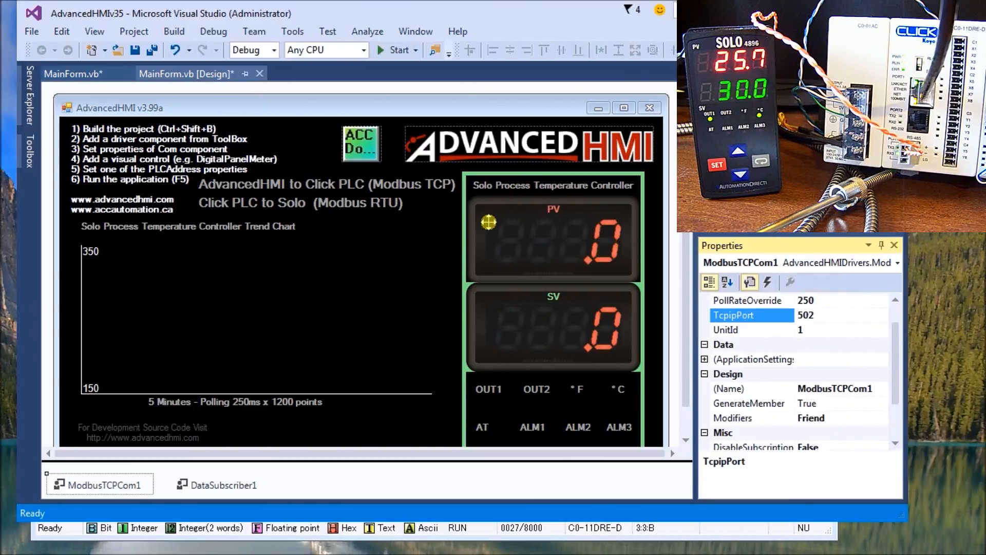
pyautogui.click(553, 246)
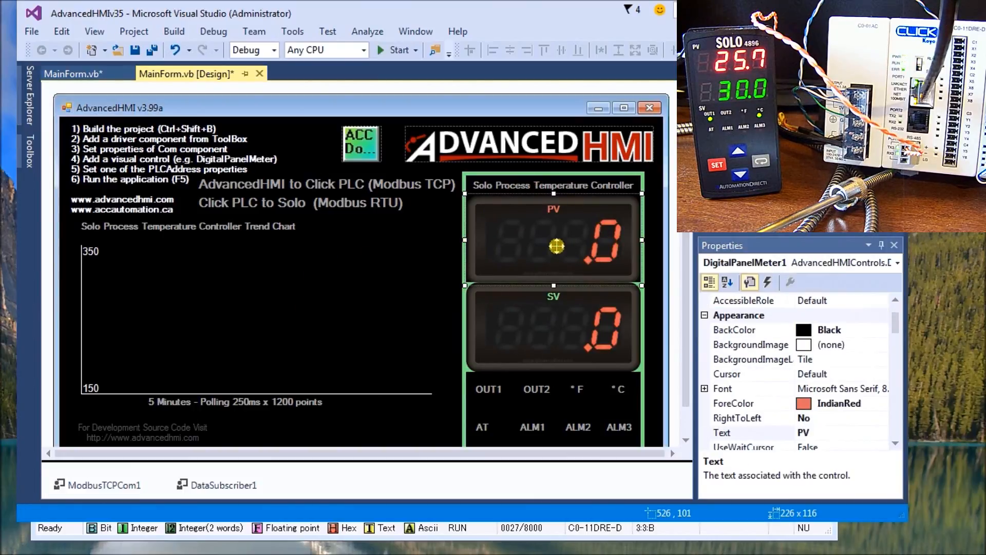
pyautogui.click(750, 433)
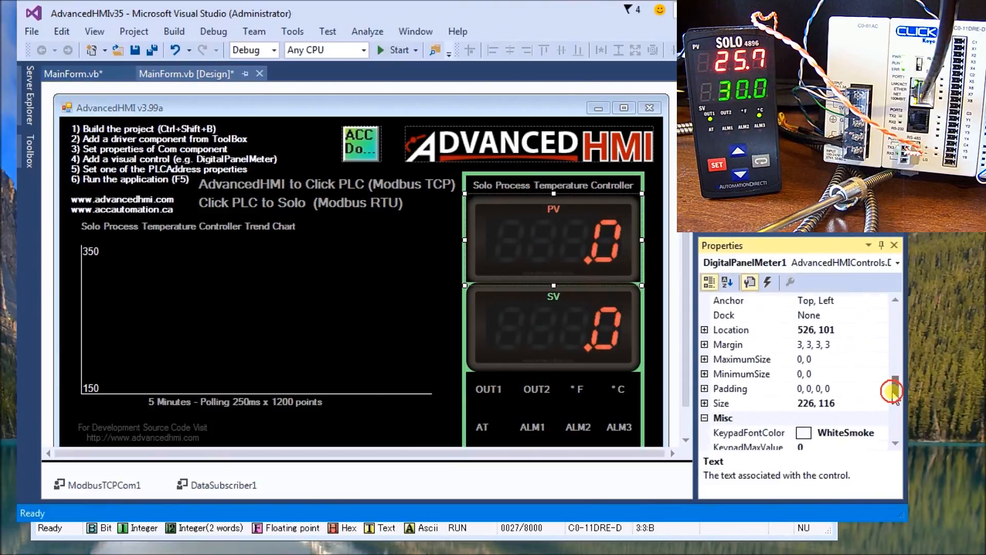
pyautogui.scroll(-3)
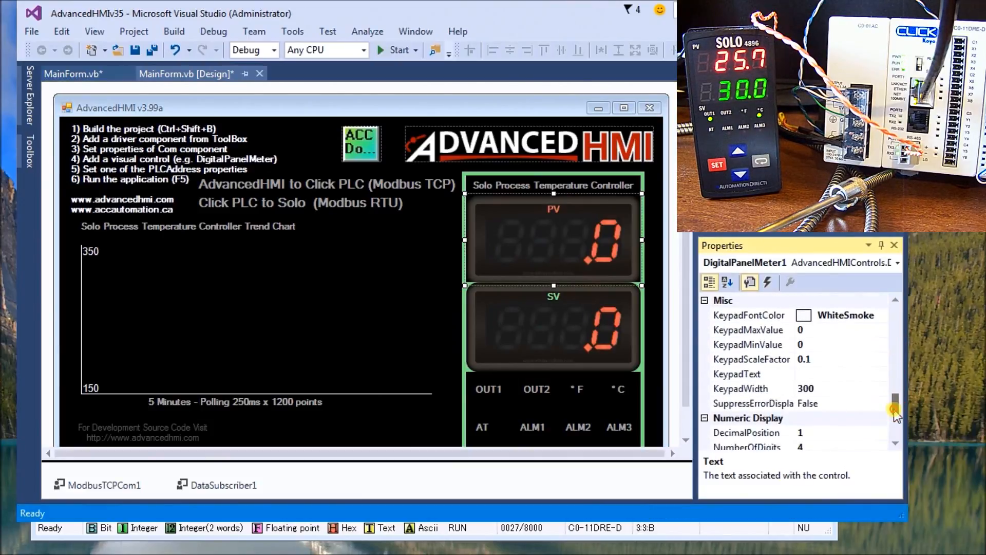
pyautogui.scroll(-3)
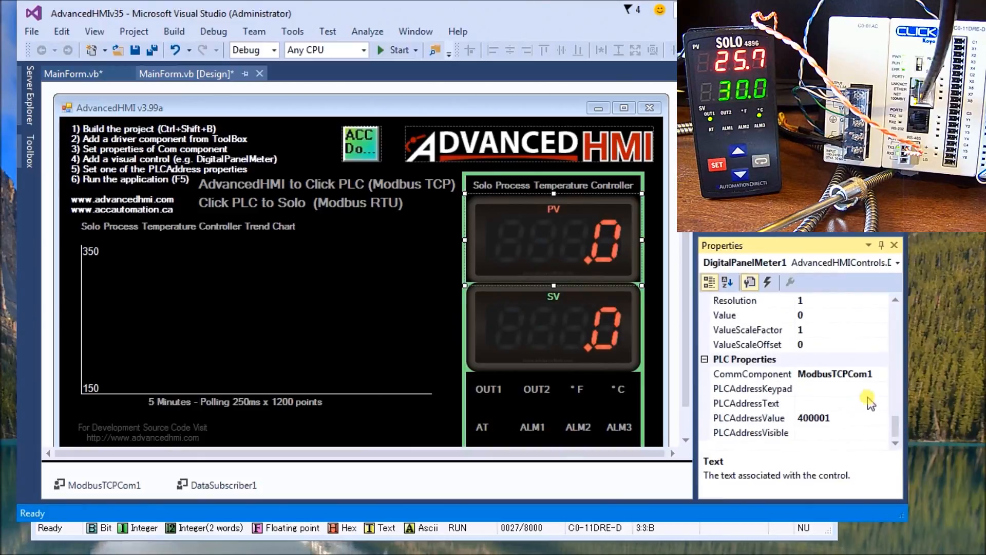
pyautogui.moveTo(782, 419)
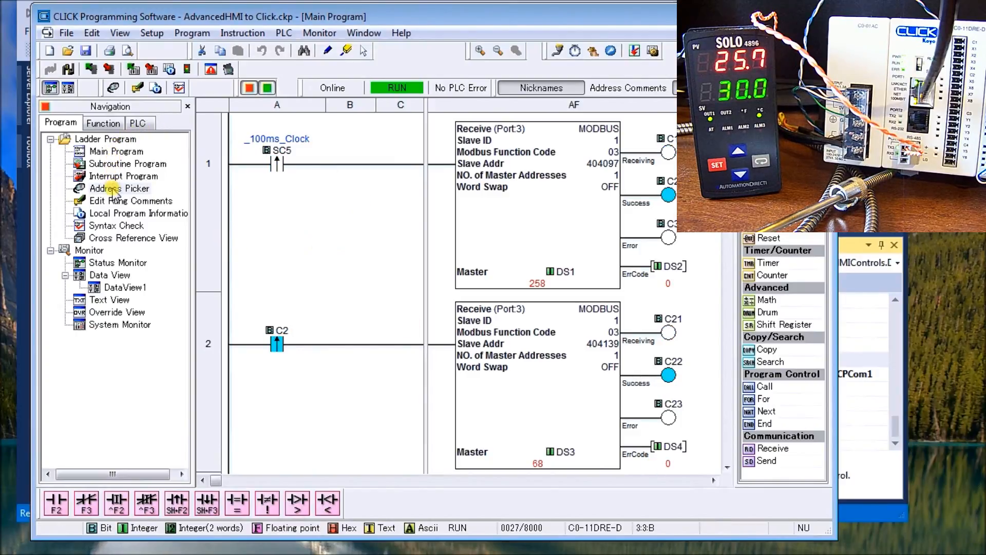
# Show the DS registers in Address Picker with Modbus 984 addresses (DS1 → 400001, DS2 → 400002).
pyautogui.click(119, 188)
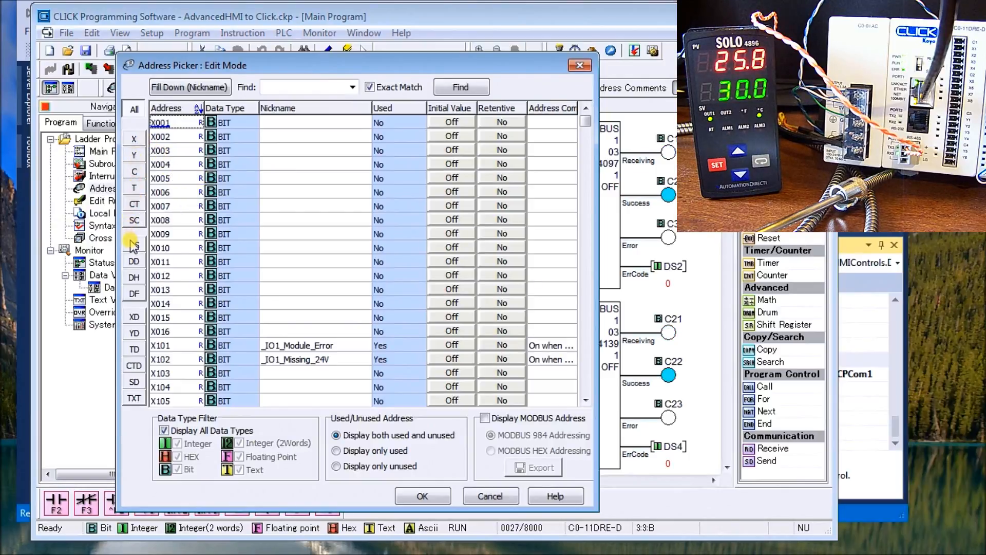
pyautogui.click(134, 245)
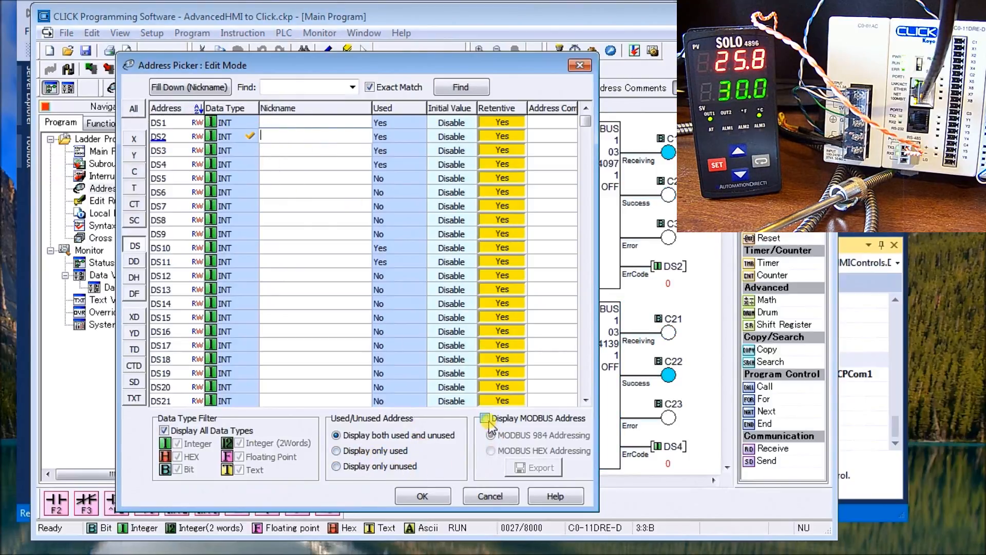
pyautogui.click(485, 419)
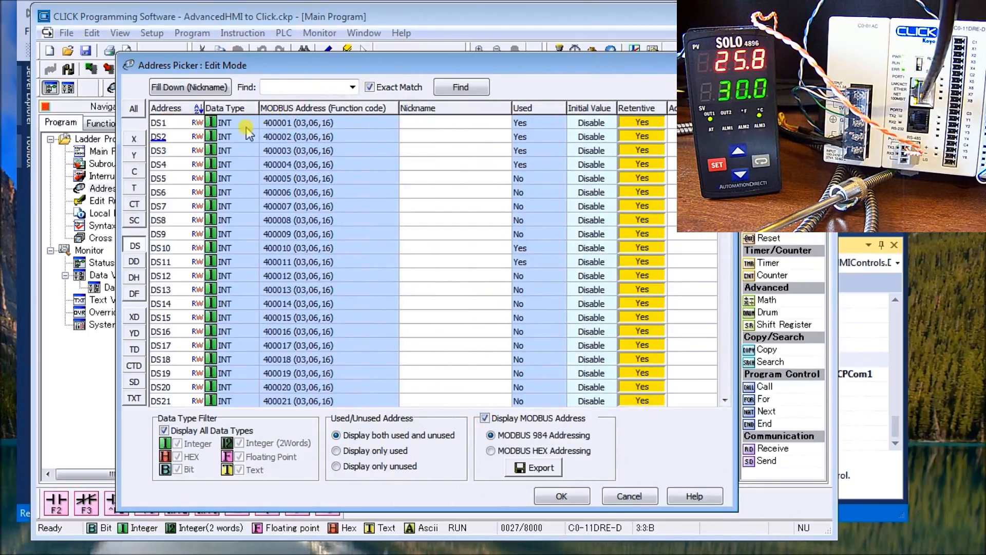
pyautogui.moveTo(299, 137)
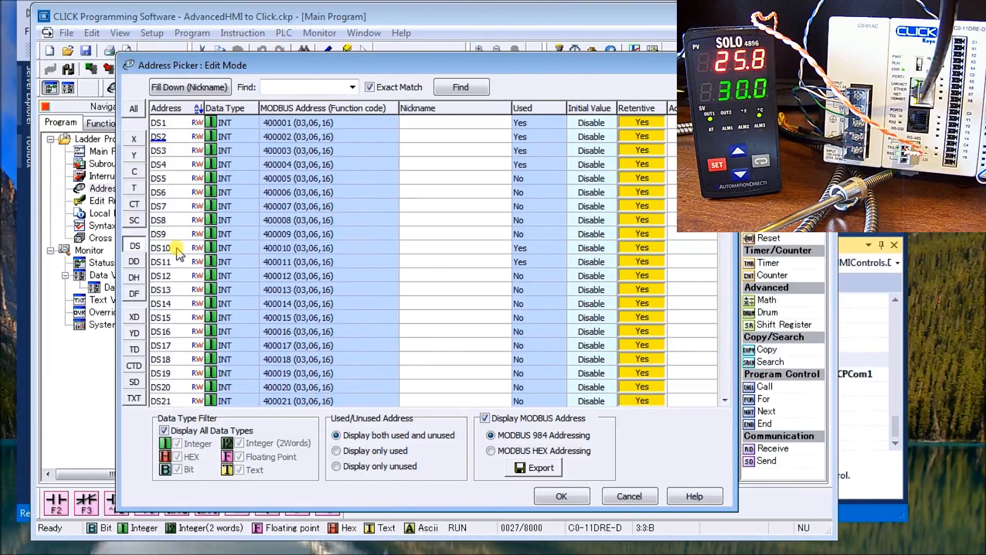
pyautogui.moveTo(252, 262)
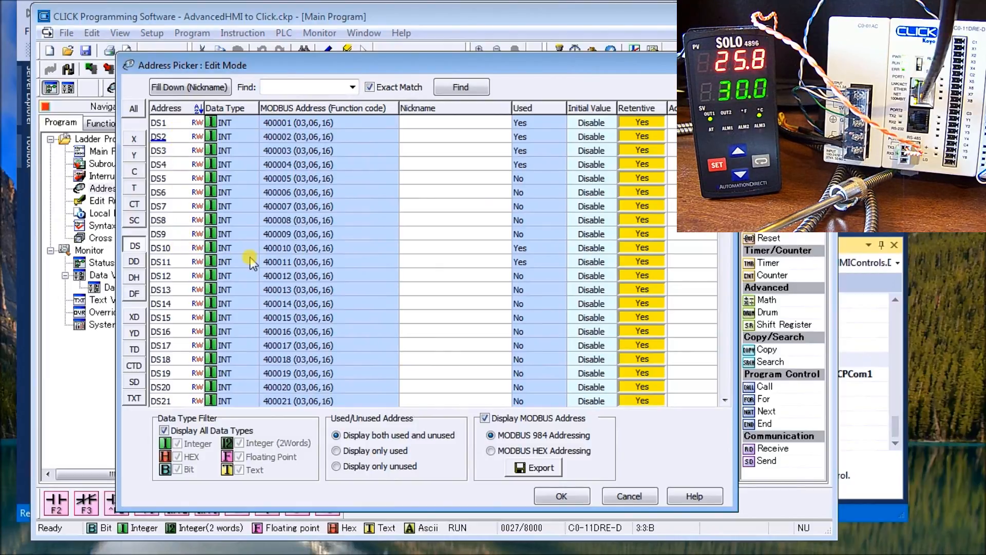
pyautogui.moveTo(284, 258)
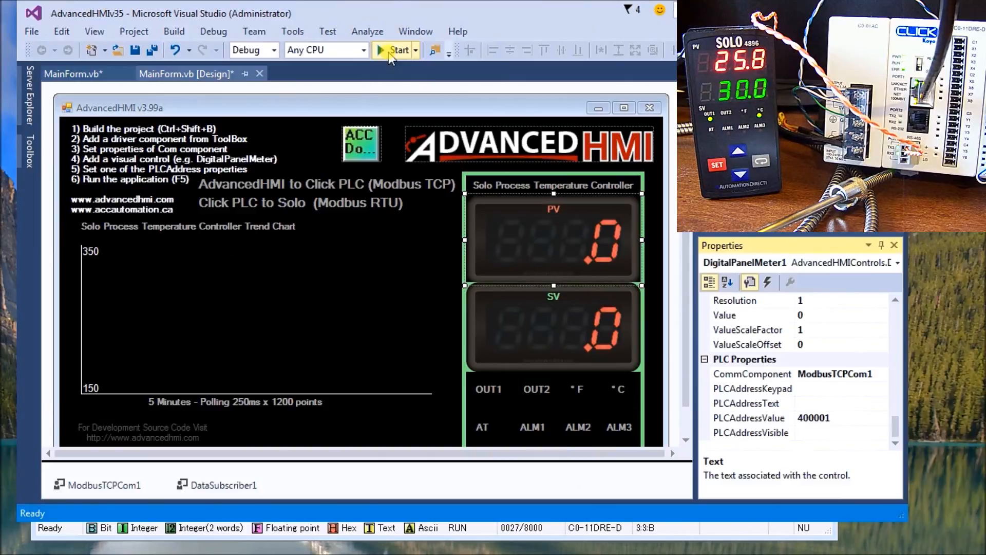
# Start the HMI project, stop the debug session, then start it again so the form runs live.
pyautogui.click(394, 49)
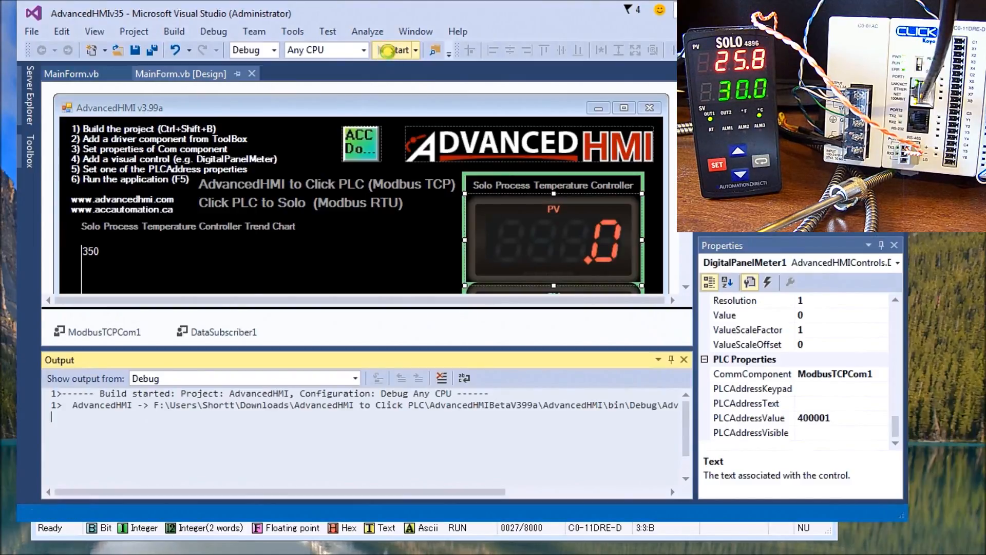
pyautogui.click(396, 50)
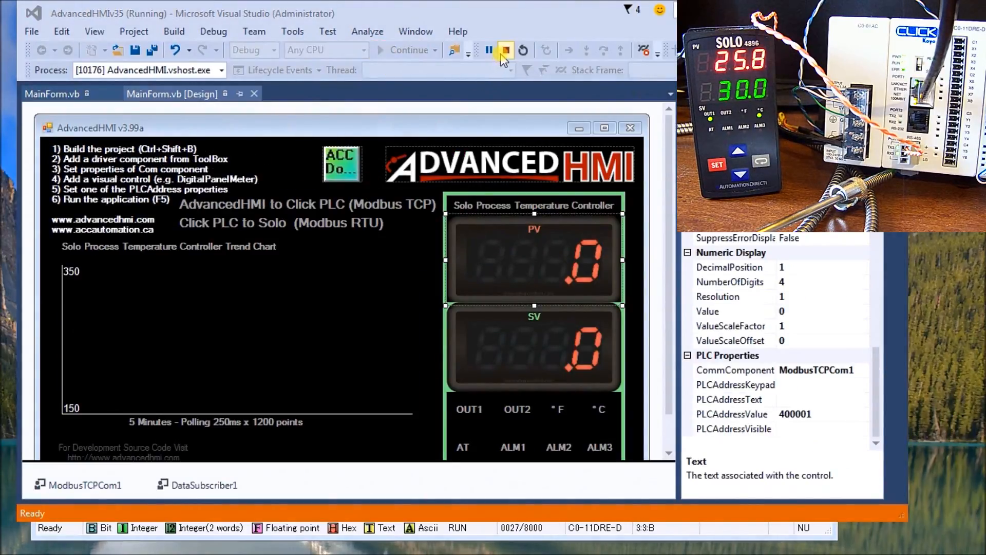
pyautogui.click(505, 49)
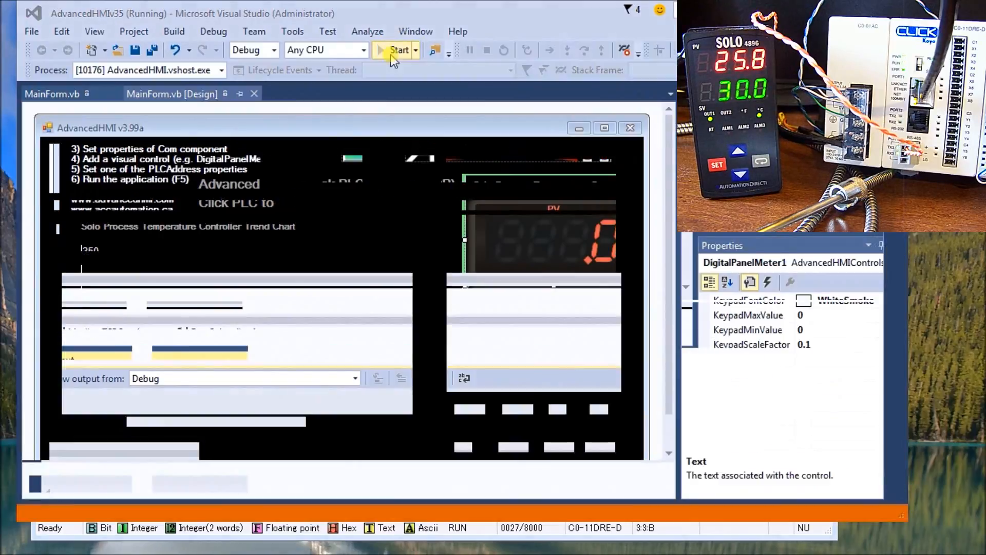
pyautogui.click(395, 50)
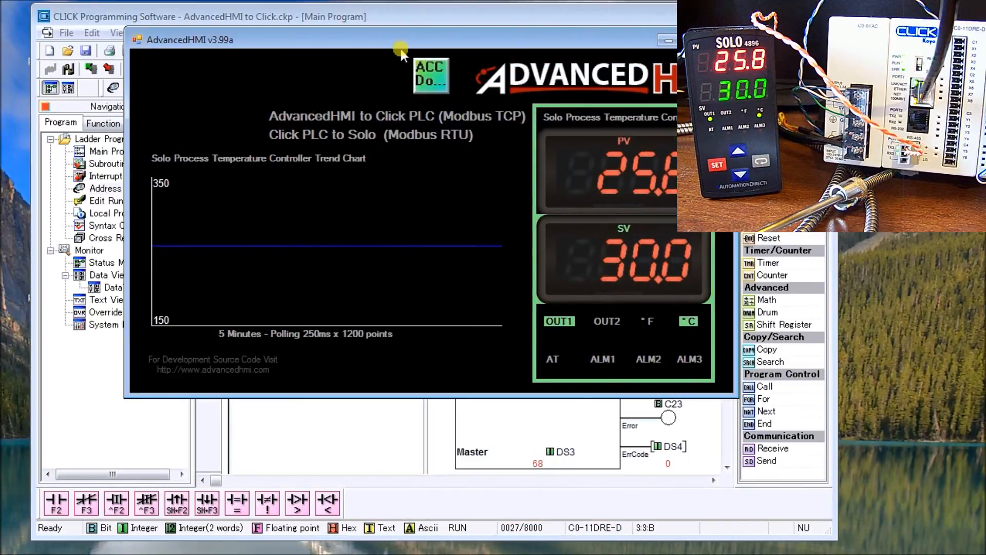
pyautogui.moveTo(340, 44)
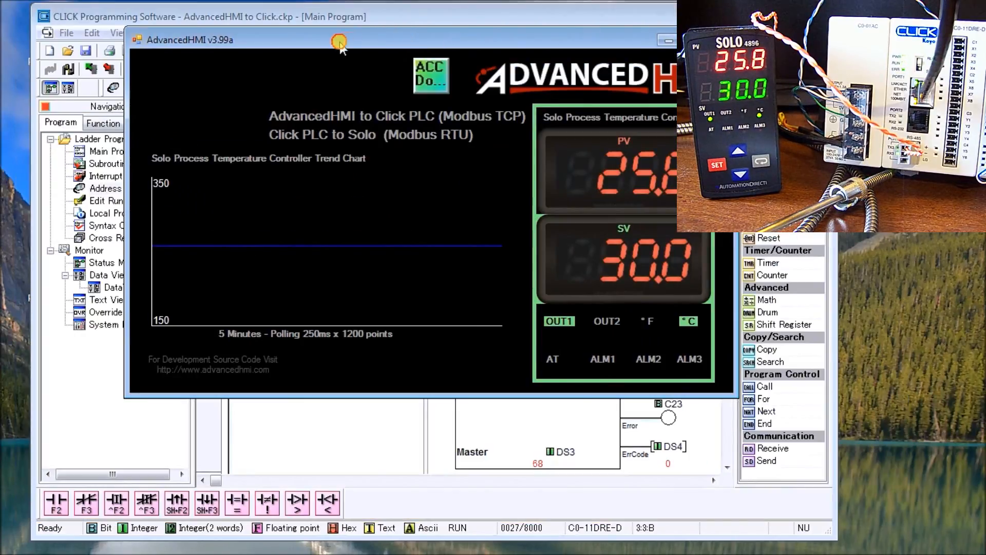
# Drag the running AdvancedHMI form left and watch PV climb past SV 30.0 on the meters and trend chart.
pyautogui.moveTo(340, 39); pyautogui.dragTo(308, 21)
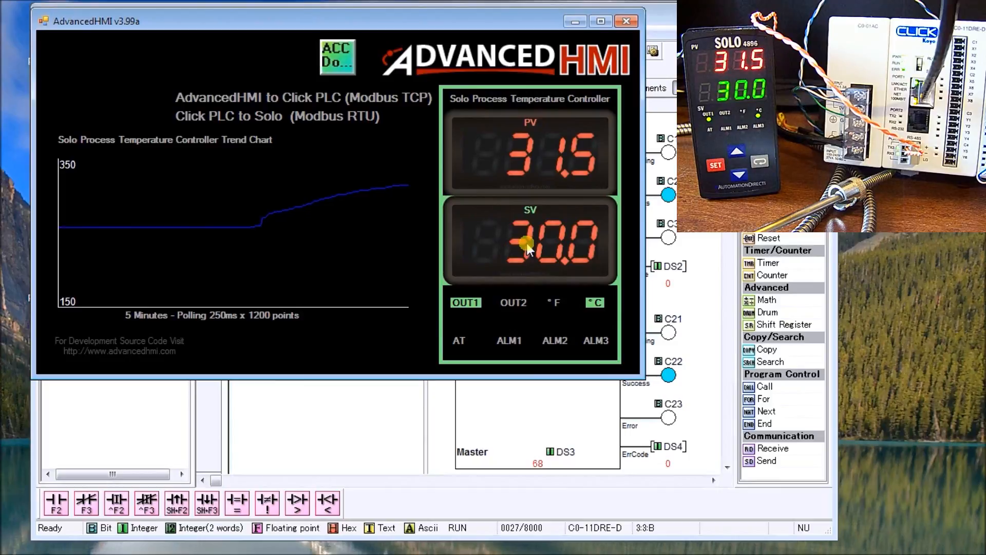
pyautogui.moveTo(312, 289)
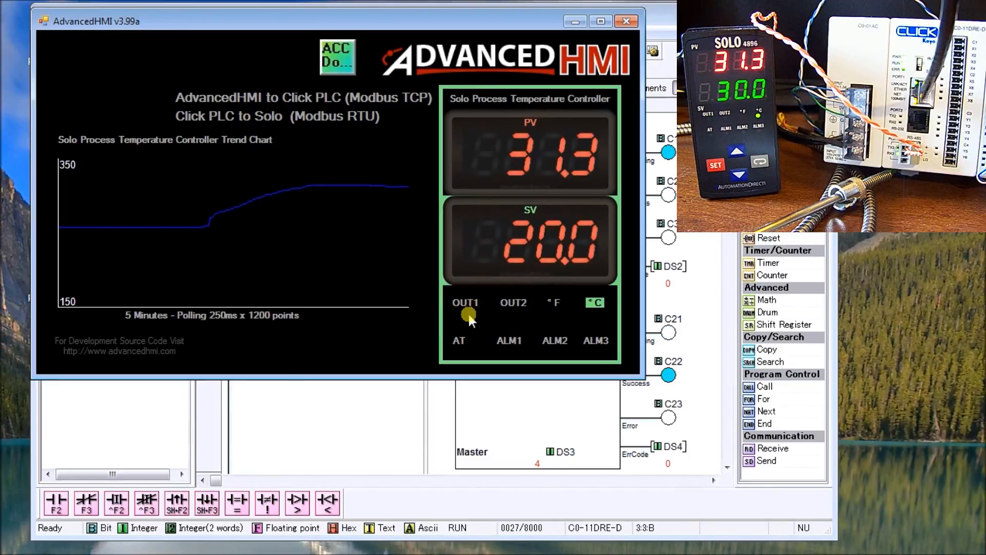
pyautogui.moveTo(477, 320)
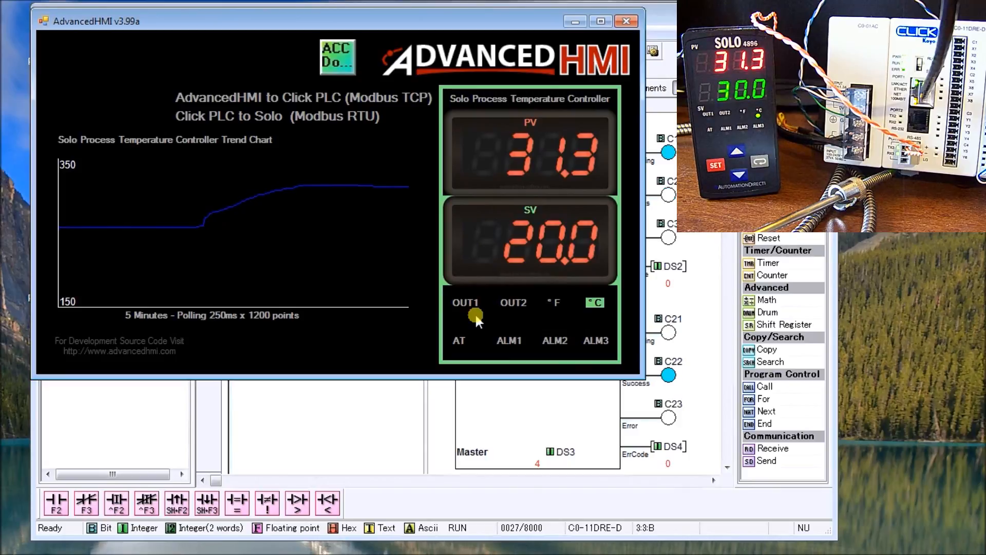